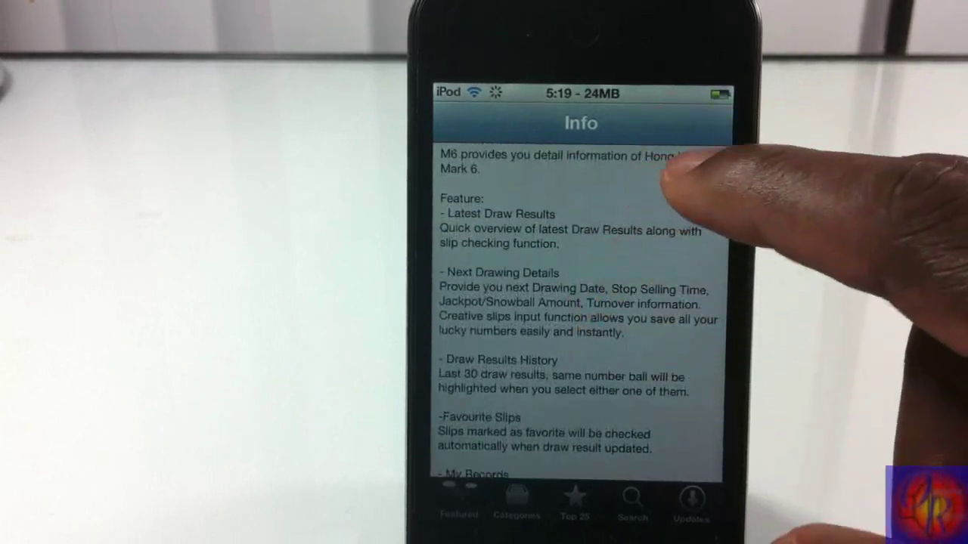
{"action": "scroll", "scroll_direction": "down", "scroll_amount": 3}
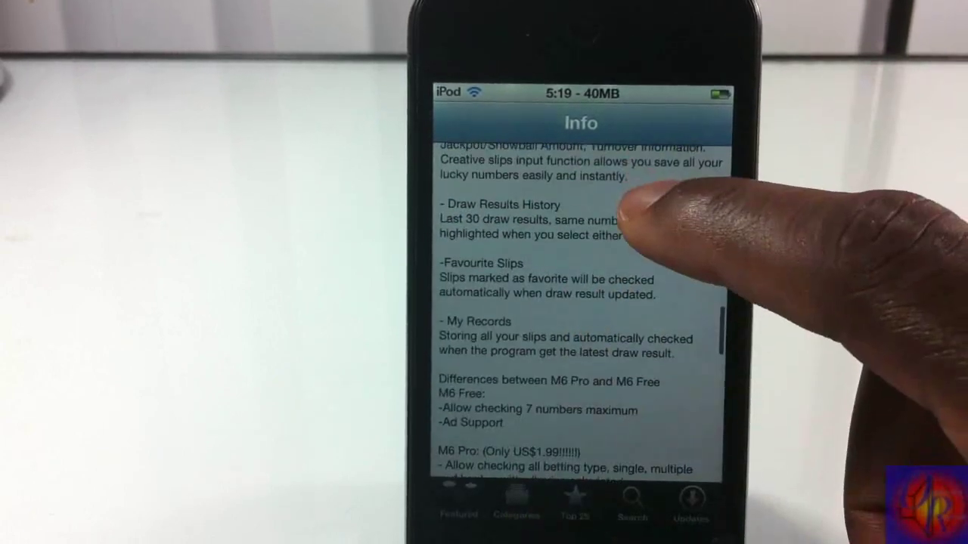